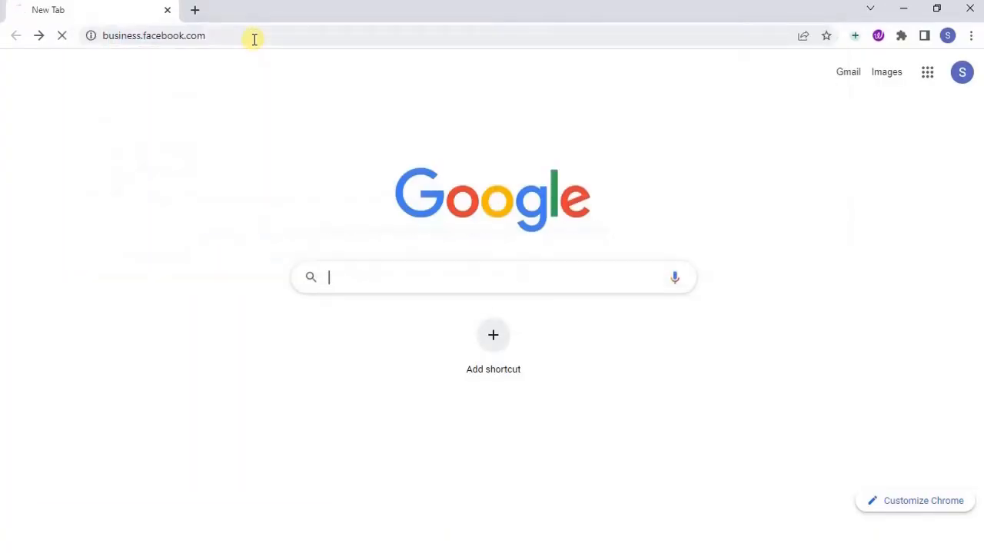
Log in to business.facebook.com with the account password.
key(Return)
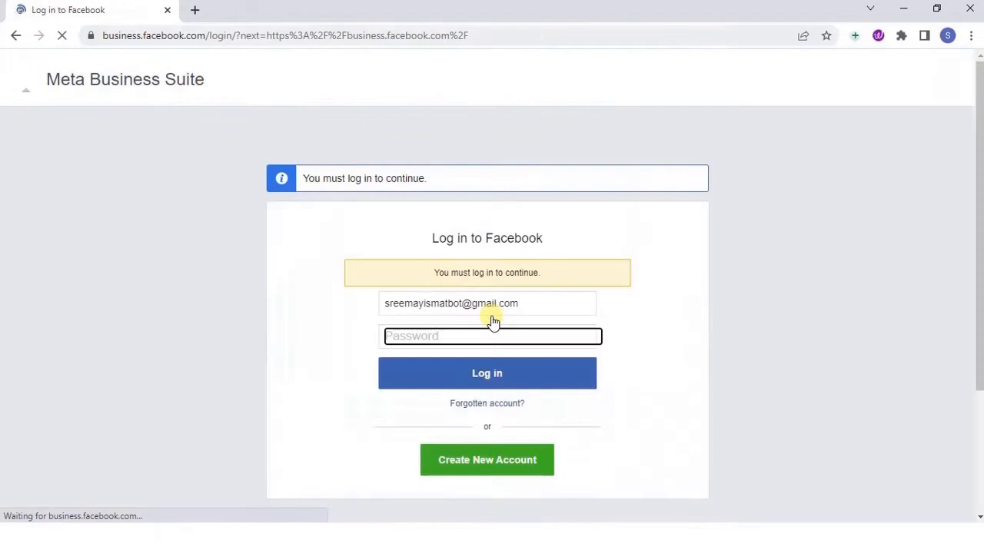
text(password)
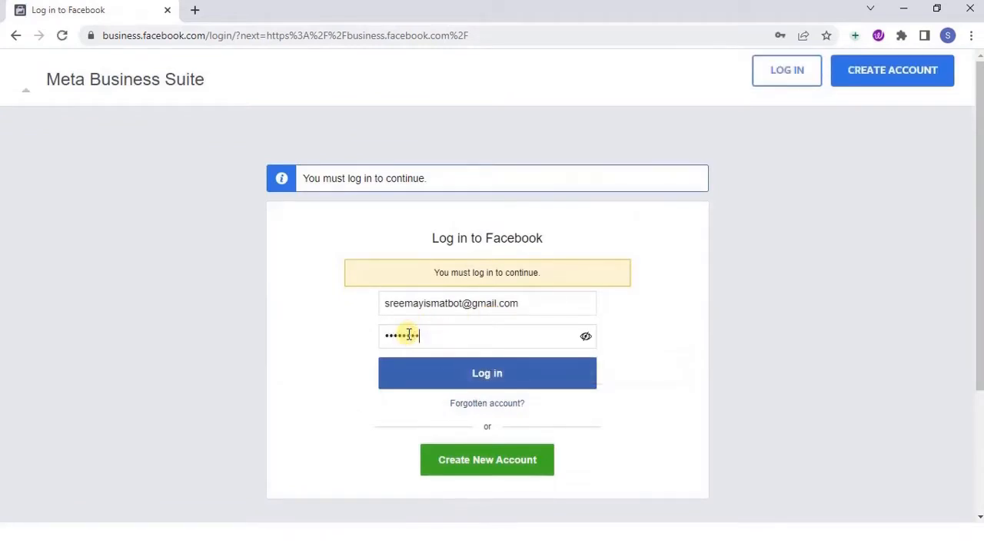
click(487, 373)
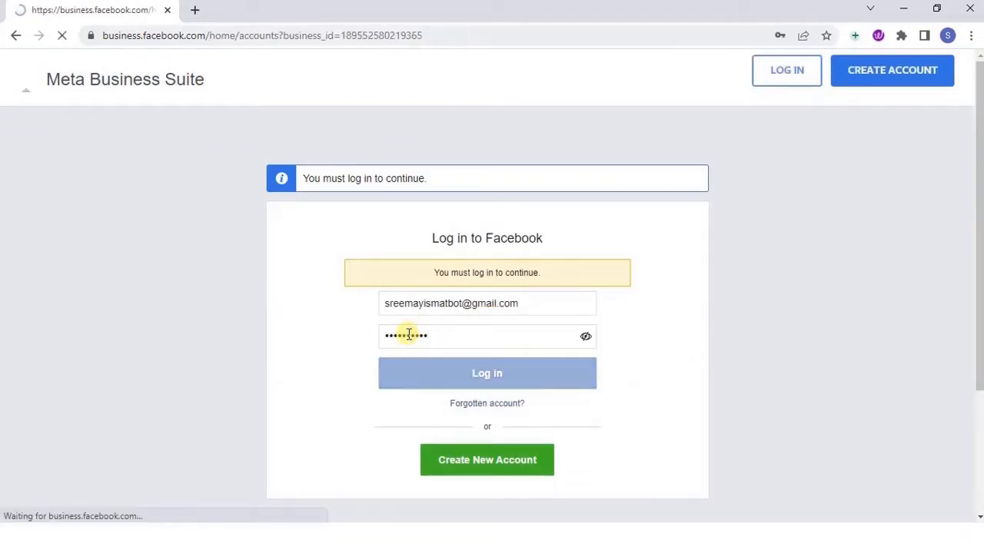
click(487, 373)
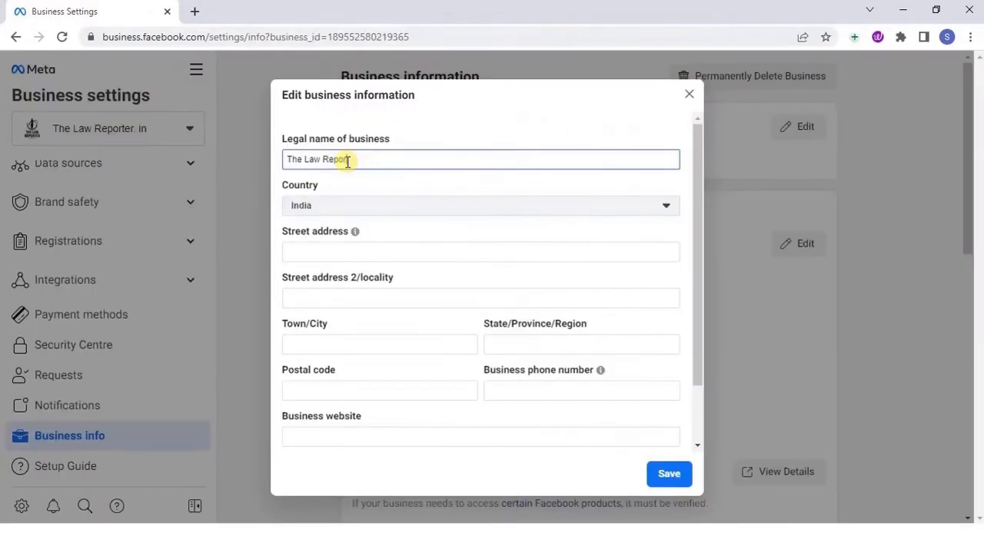
click(481, 206)
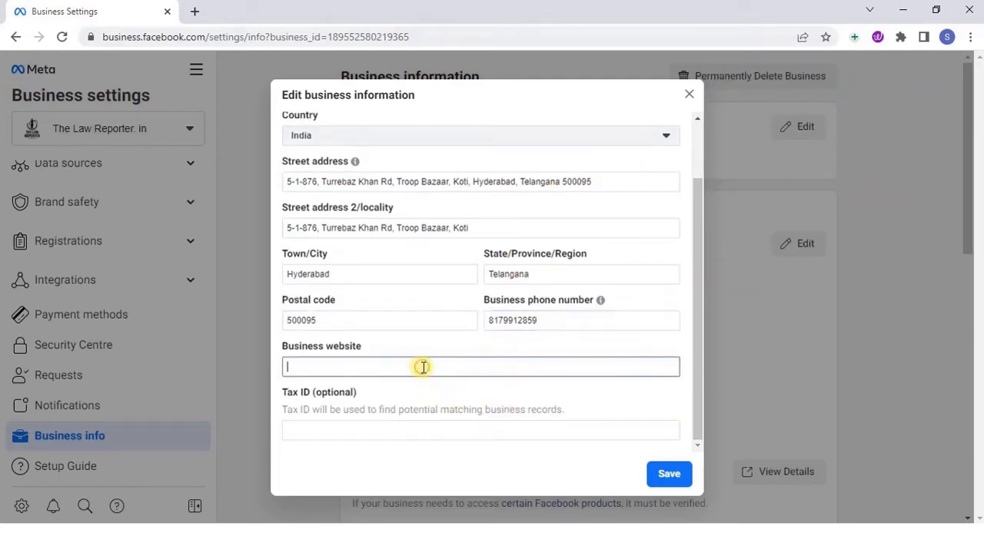
text(thelawreporter)
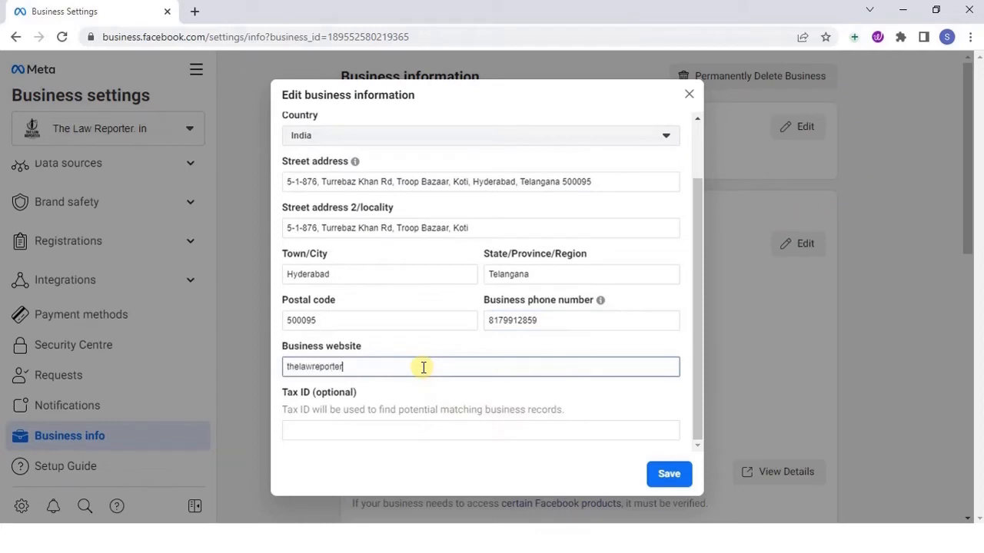
text(wwwthelawreporter.in)
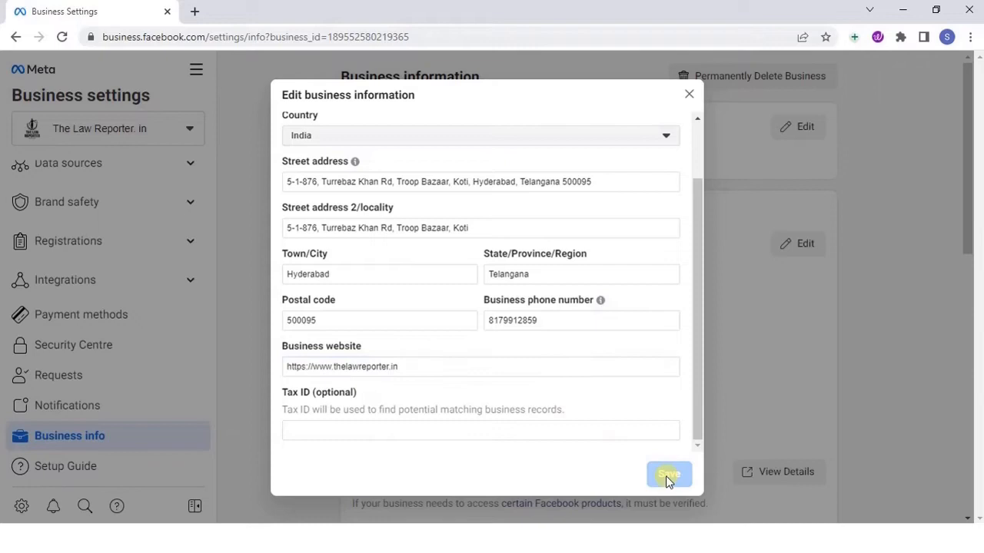
click(668, 474)
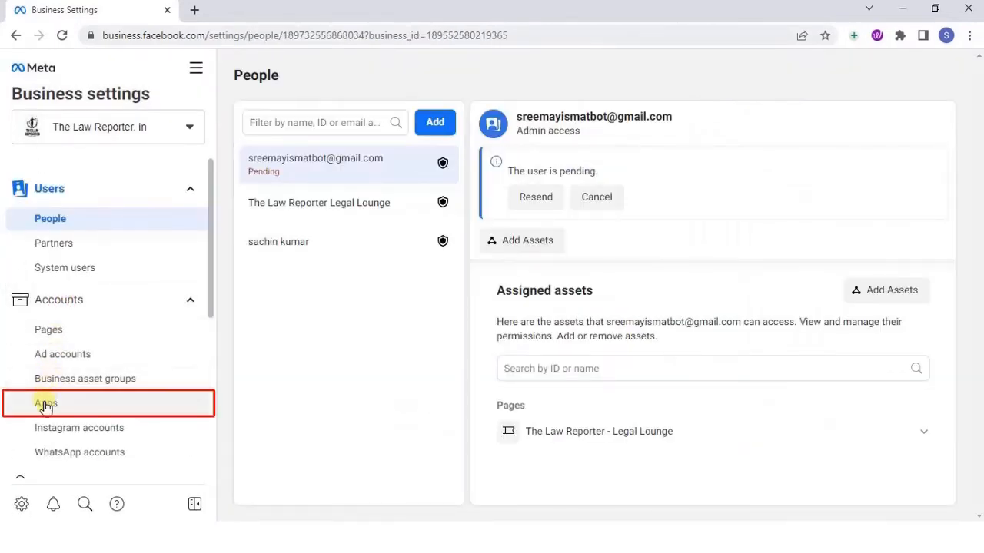
Open the business's Apps settings page.
click(46, 403)
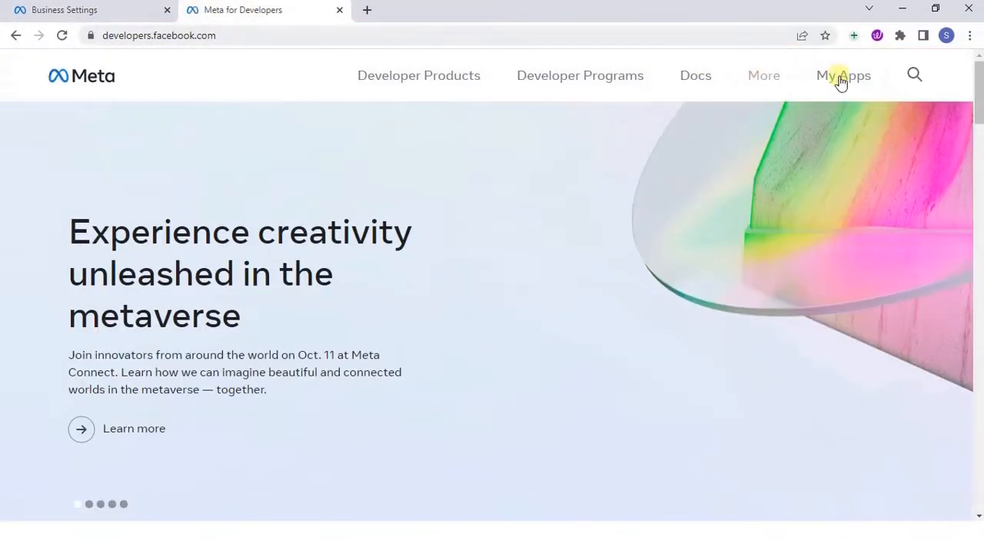
Start a new app in My Apps and choose the Business app type.
click(843, 75)
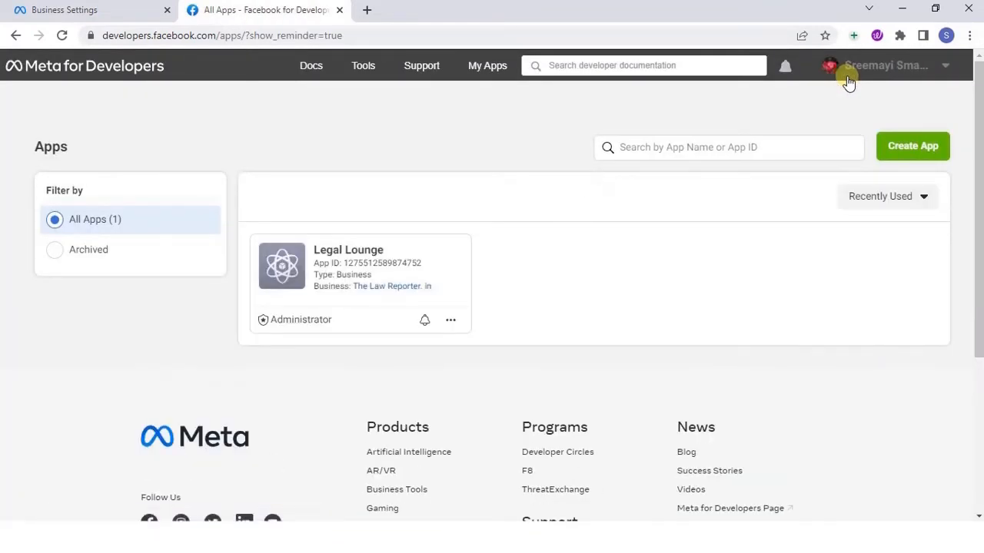
click(913, 146)
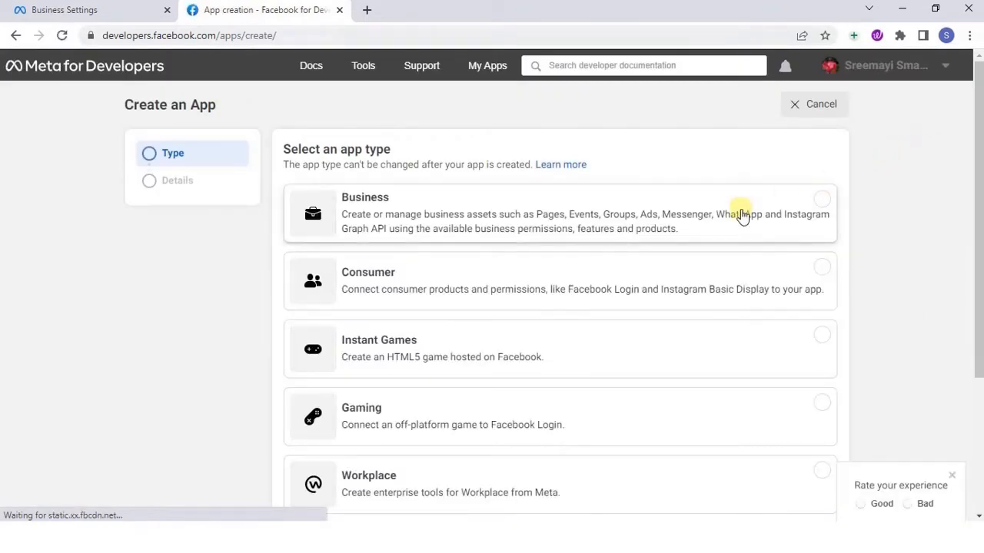
scroll(down, 3)
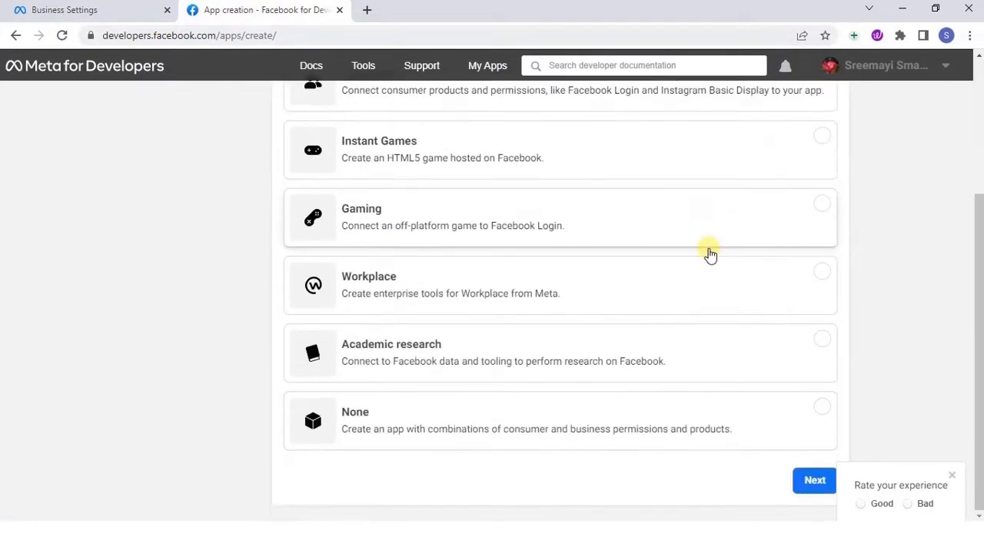
click(814, 481)
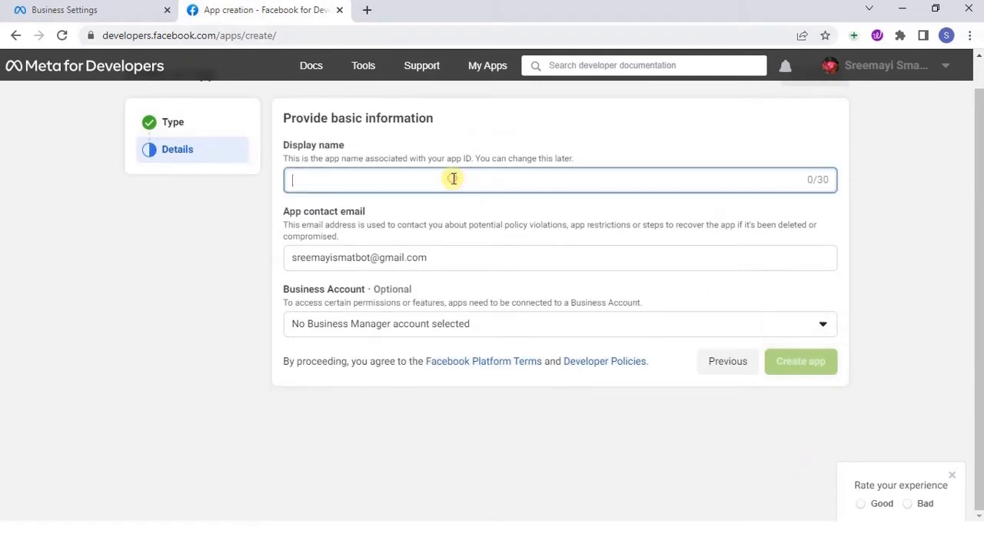
Name the app SmatBot Test, link The Law Reporter. in, and confirm with password.
text(SmatBot)
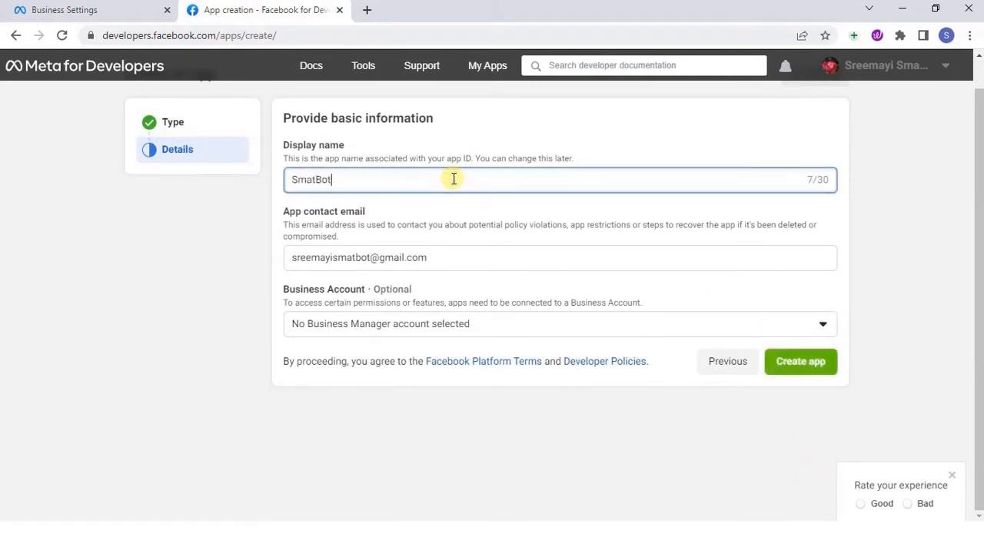
click(538, 324)
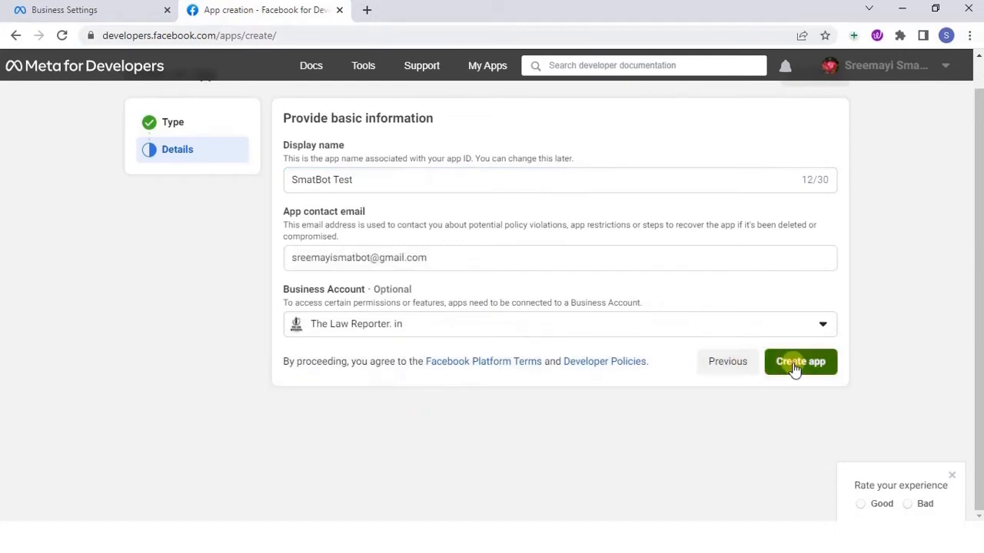
click(800, 361)
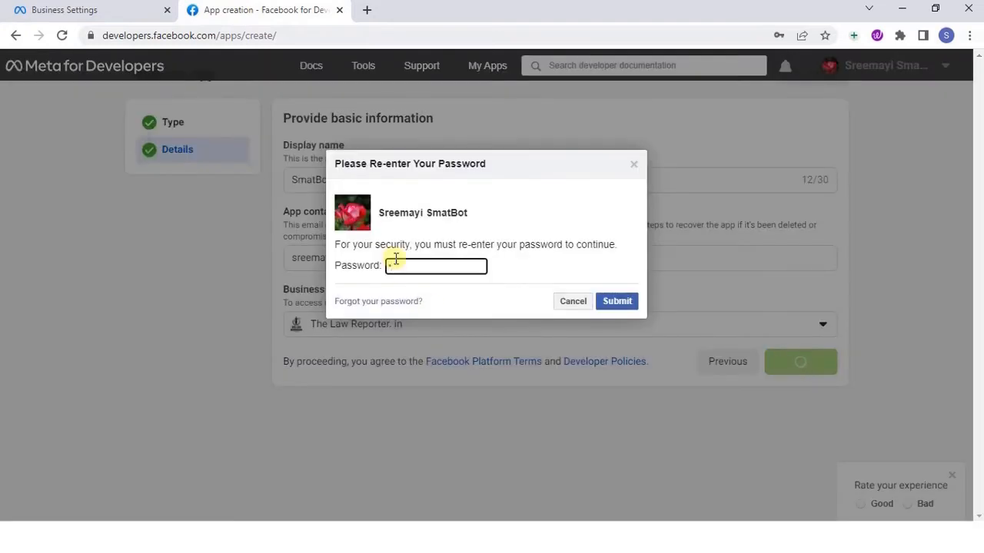
click(618, 301)
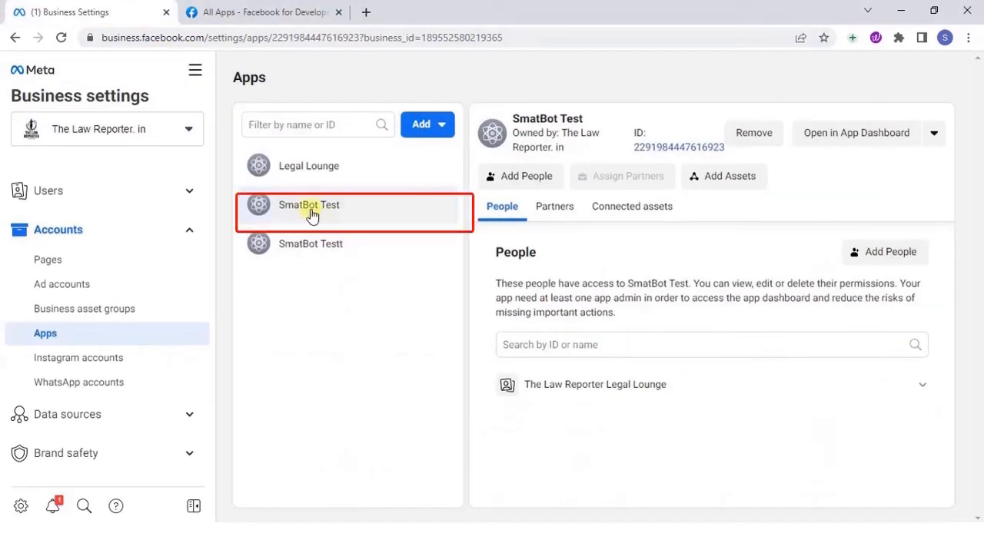
mouse_move(296, 173)
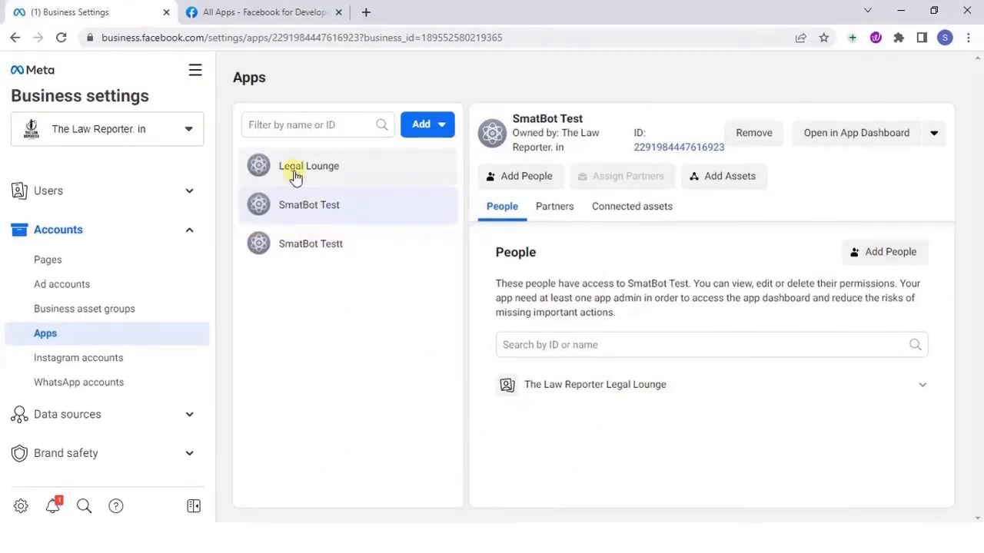
Switch to the developer apps list and open the SmatBot Test dashboard.
click(265, 11)
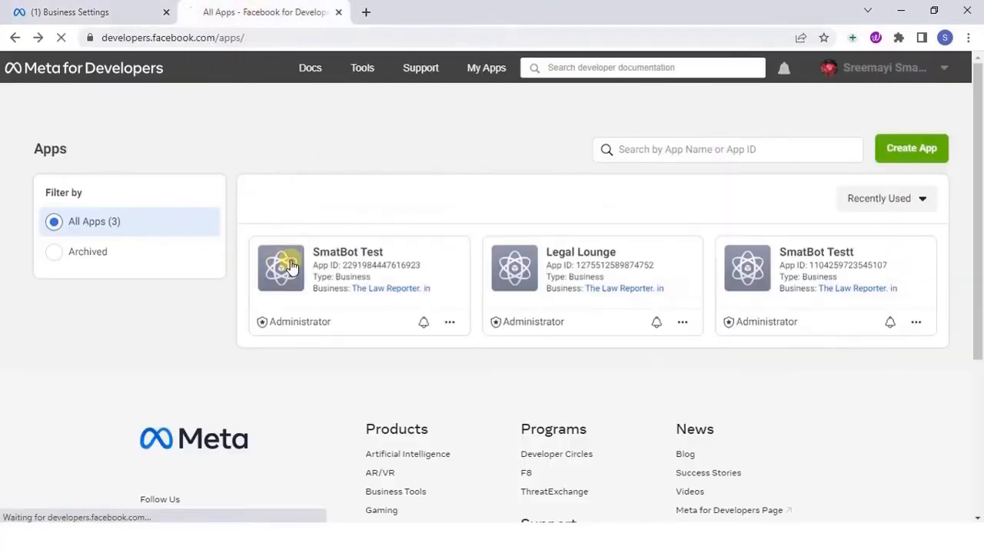
click(280, 268)
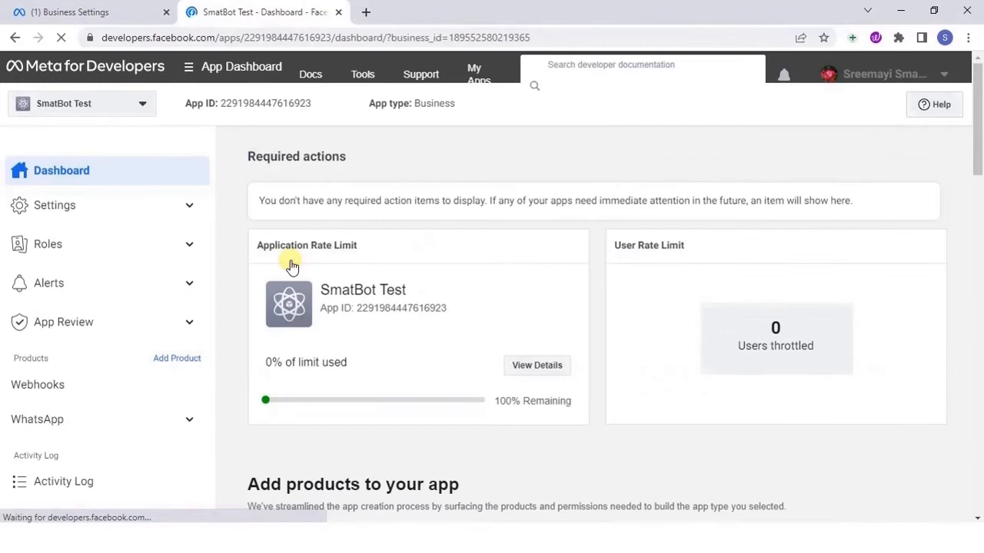
Add Privacy Policy and Terms of Service URLs in SmatBot Test's basic settings and save.
click(54, 205)
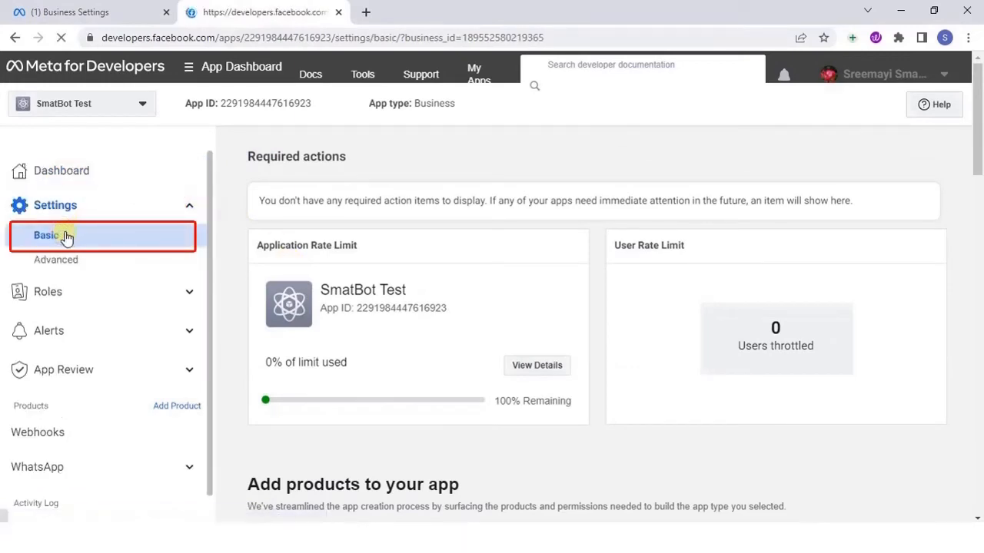
click(45, 235)
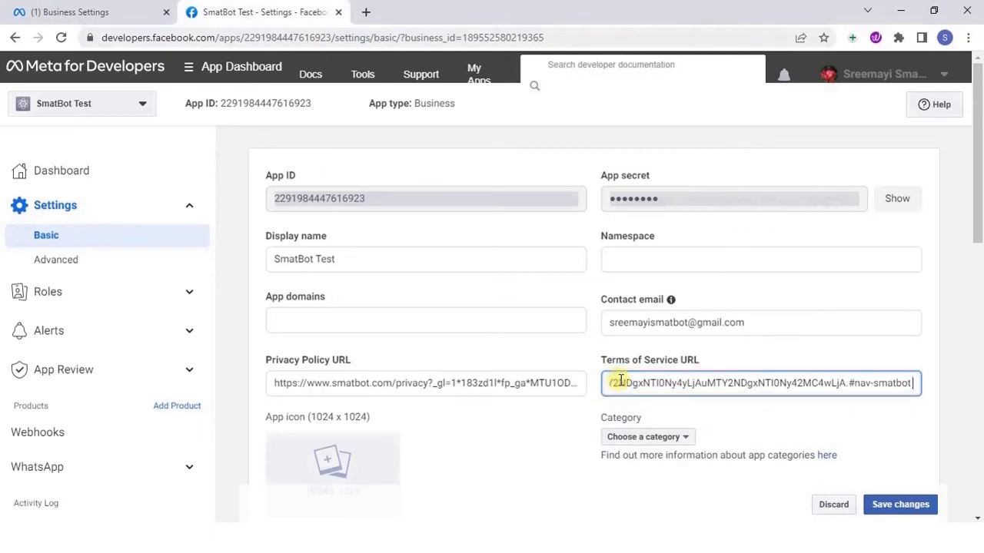
scroll(down, 3)
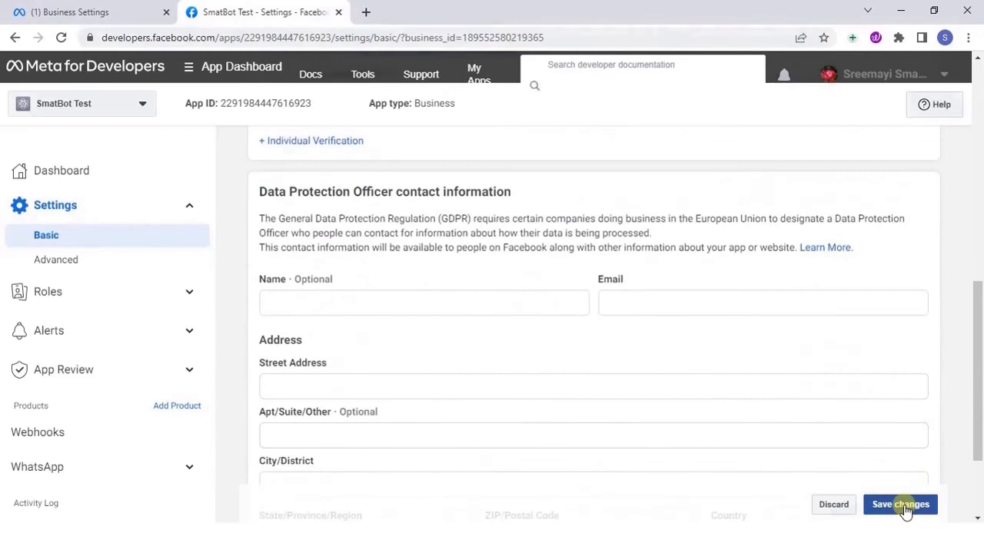
scroll(down, 3)
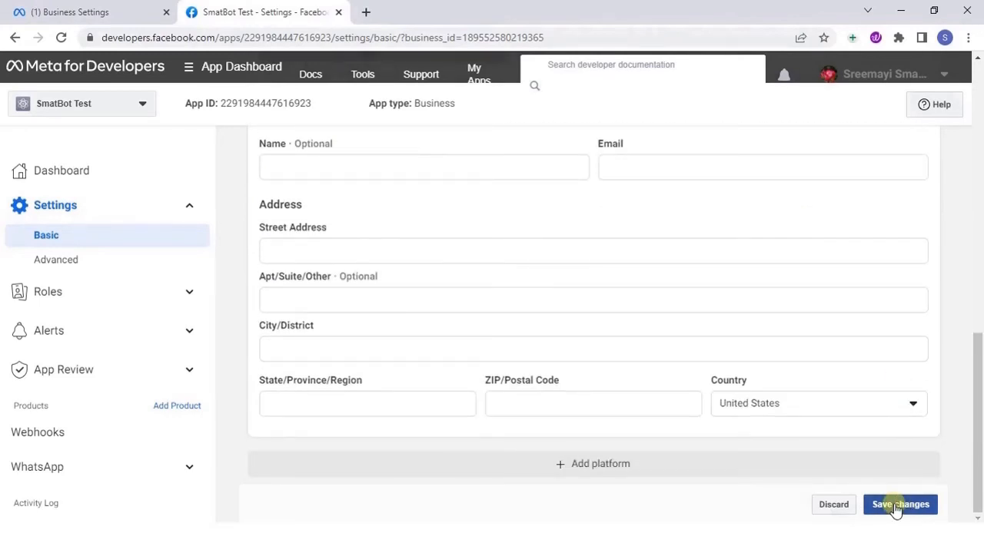
click(89, 12)
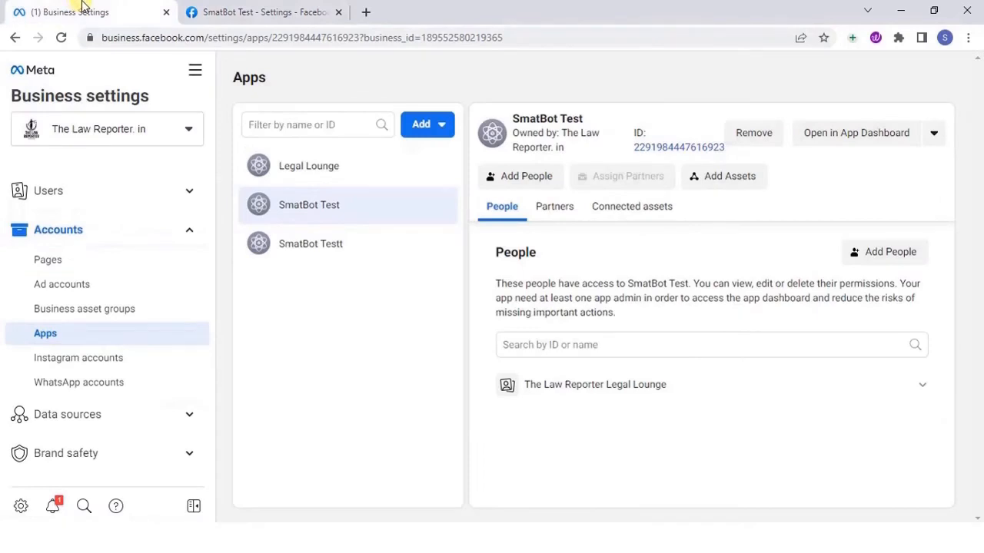
Start verification in Security Centre and select 'My organisation isn't listed'.
click(75, 345)
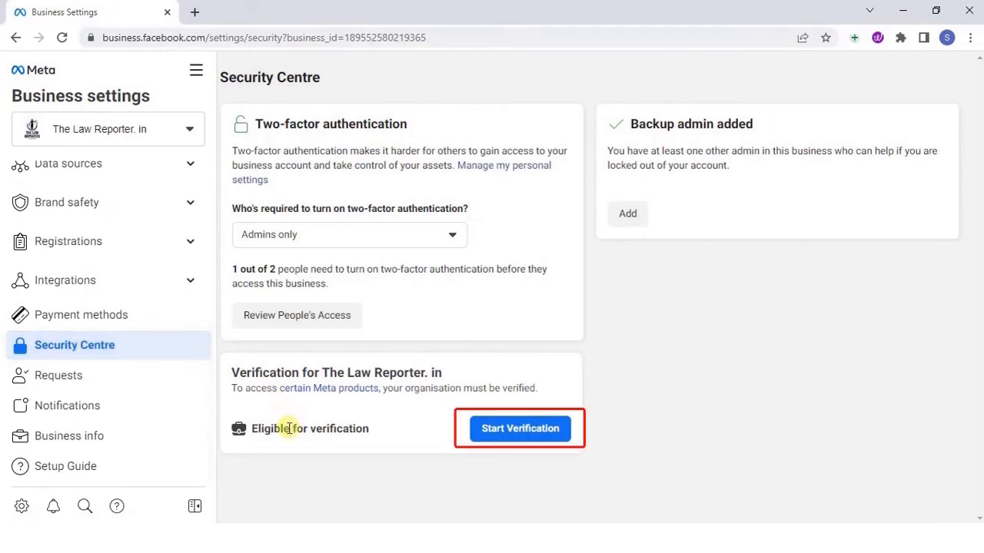
click(519, 428)
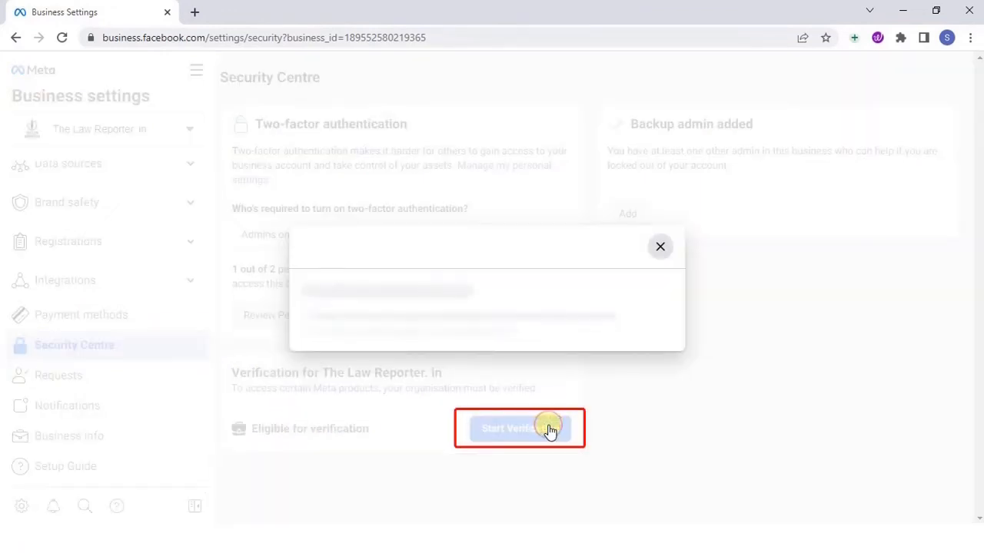
click(520, 428)
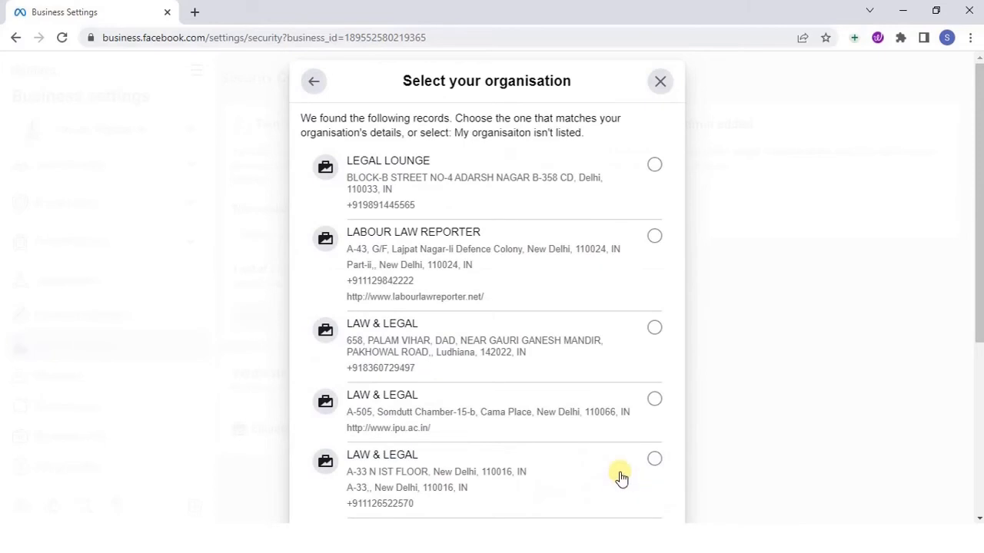
mouse_move(582, 334)
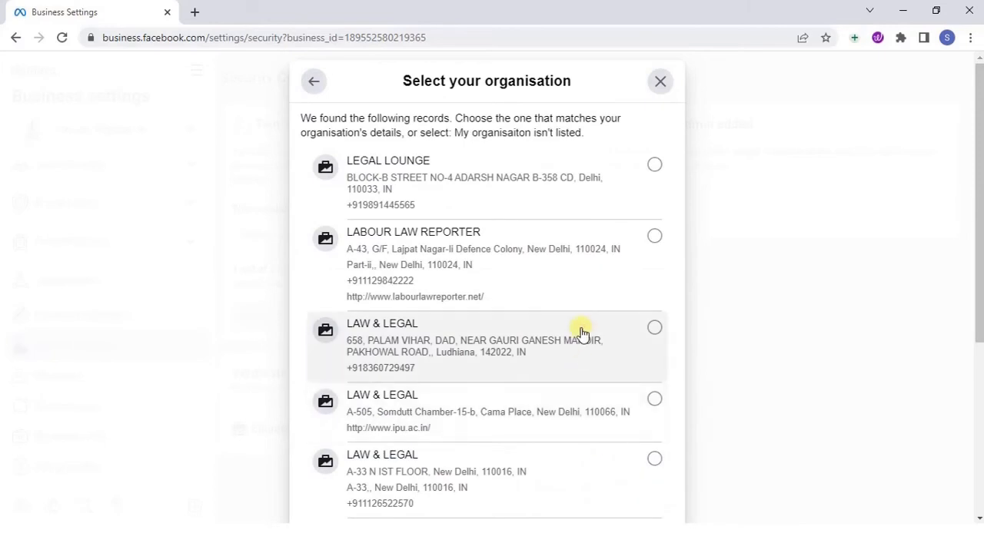
scroll(down, 3)
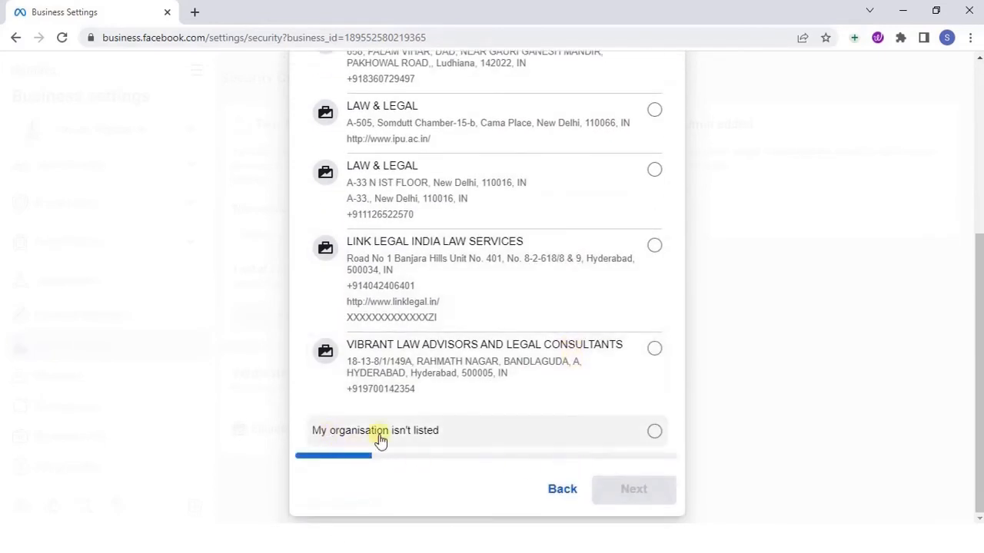
click(633, 489)
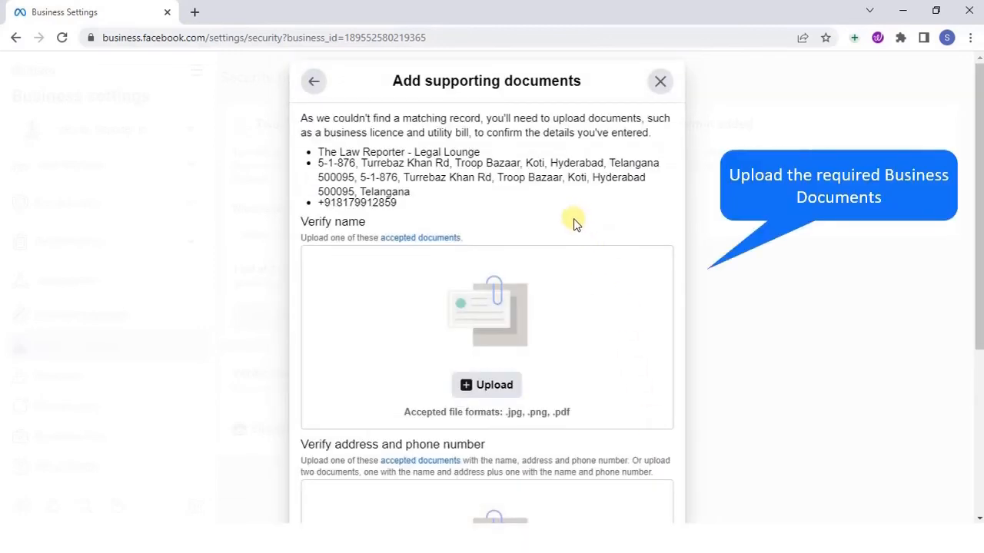
Upload a PDF to verify the name and Details.pdf for address and phone, then continue.
click(486, 385)
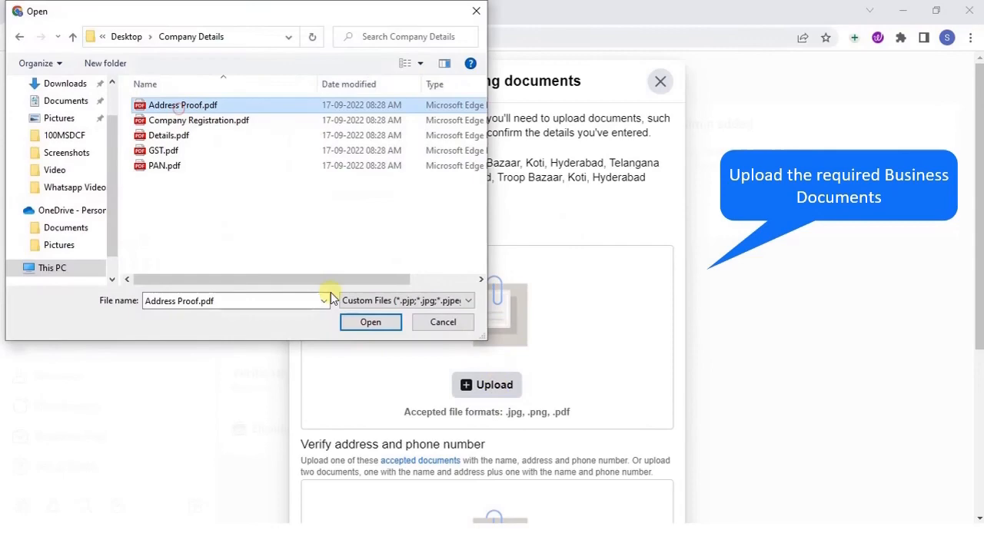
click(370, 322)
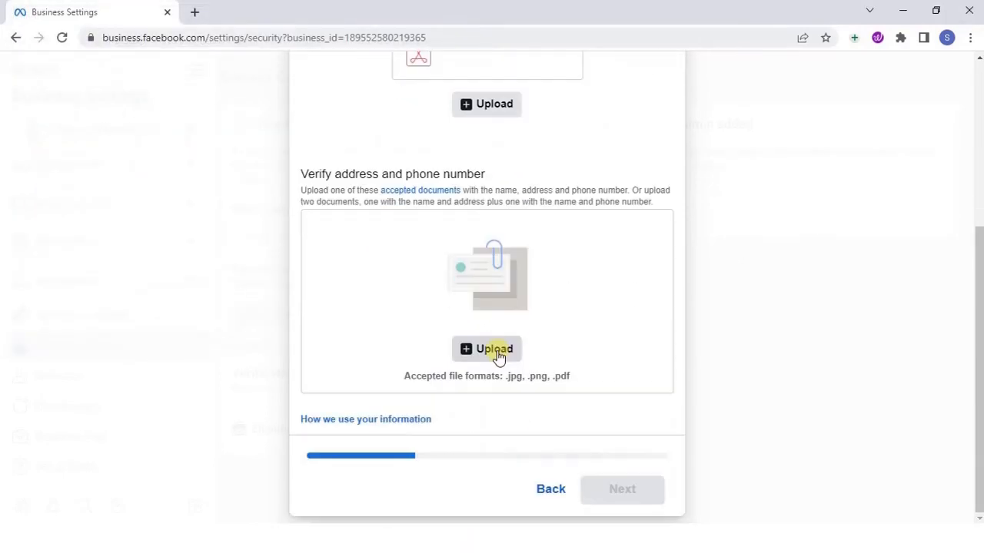
click(487, 348)
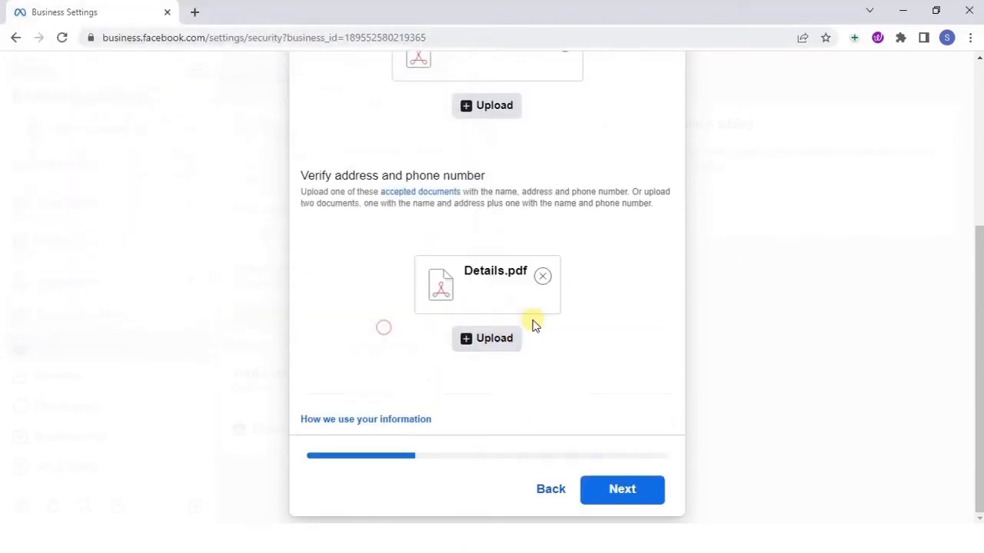
click(622, 489)
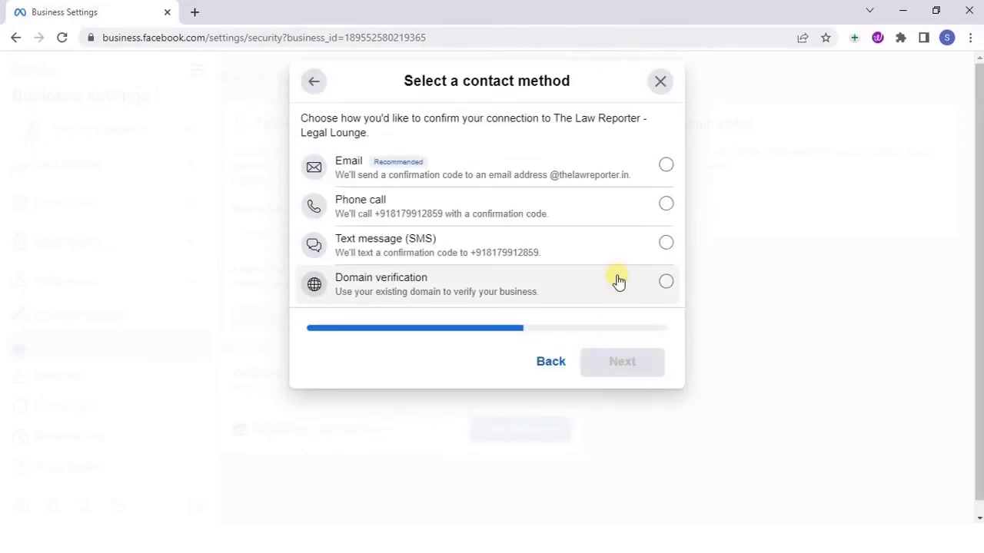
Choose SMS confirmation, get the code texted, and submit the entered code.
click(665, 243)
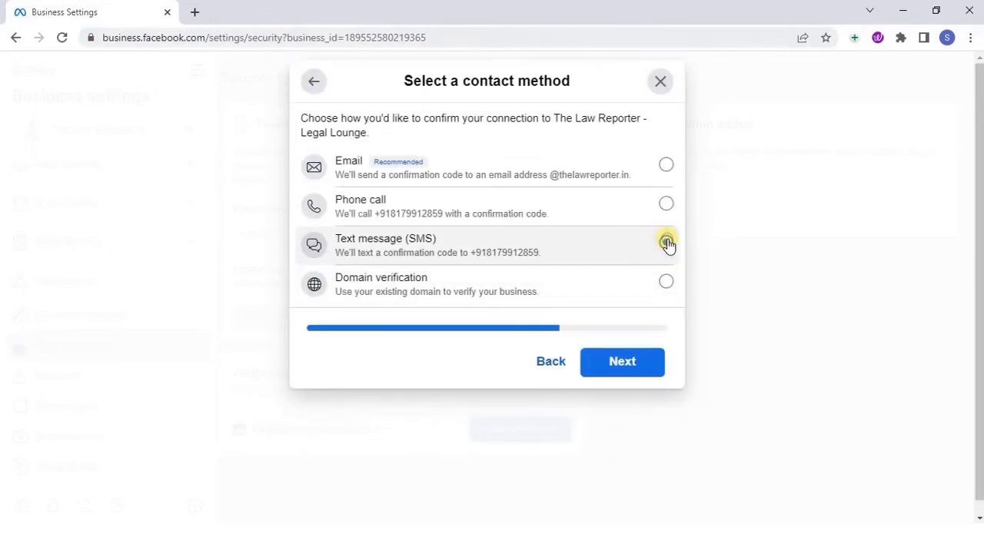
click(622, 361)
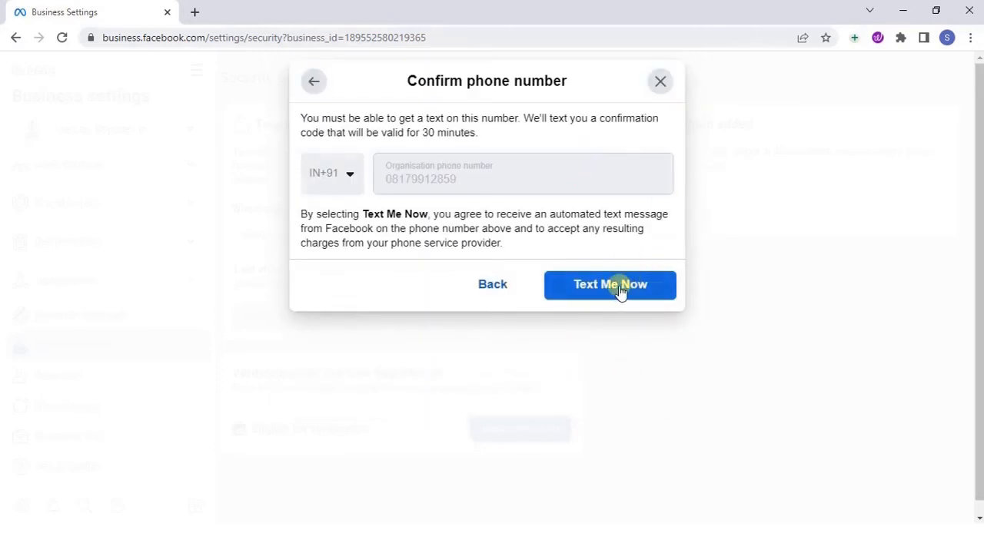
click(609, 285)
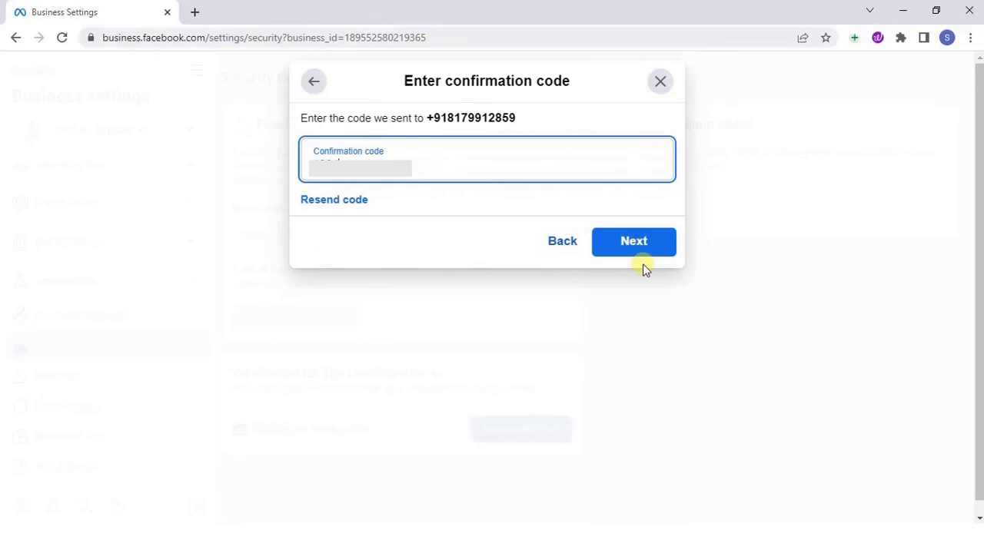
click(634, 240)
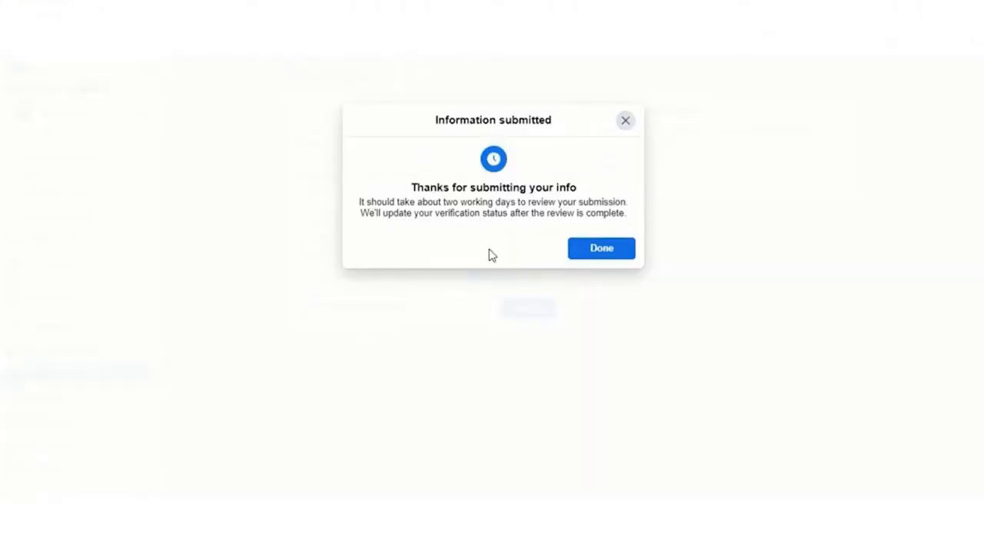